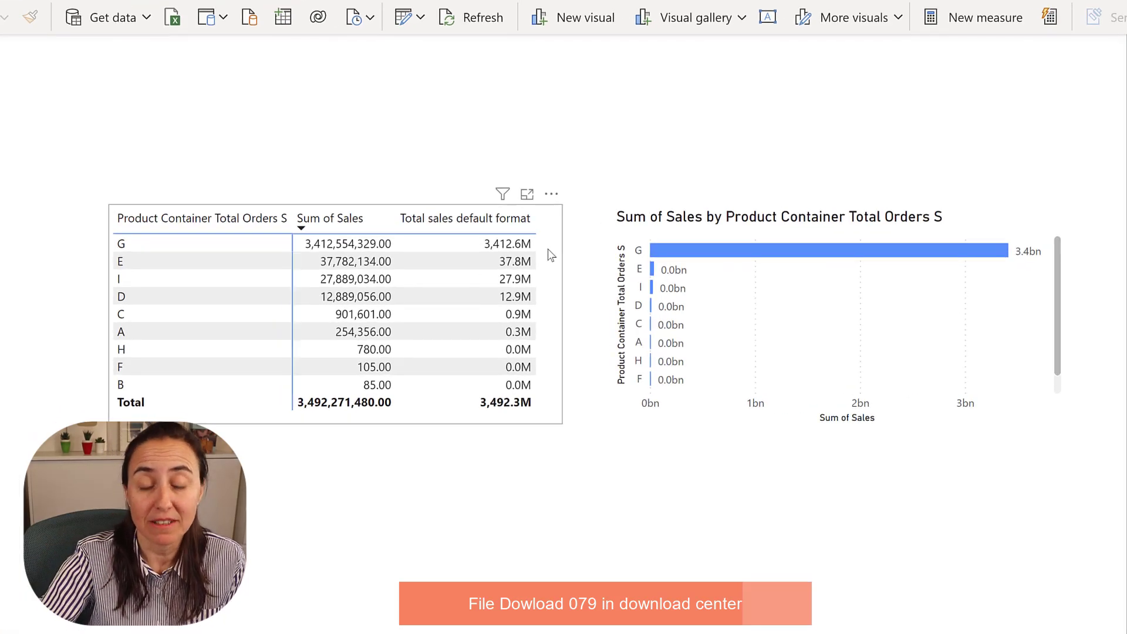
{"action": "mouse_move", "coordinate": [488, 268]}
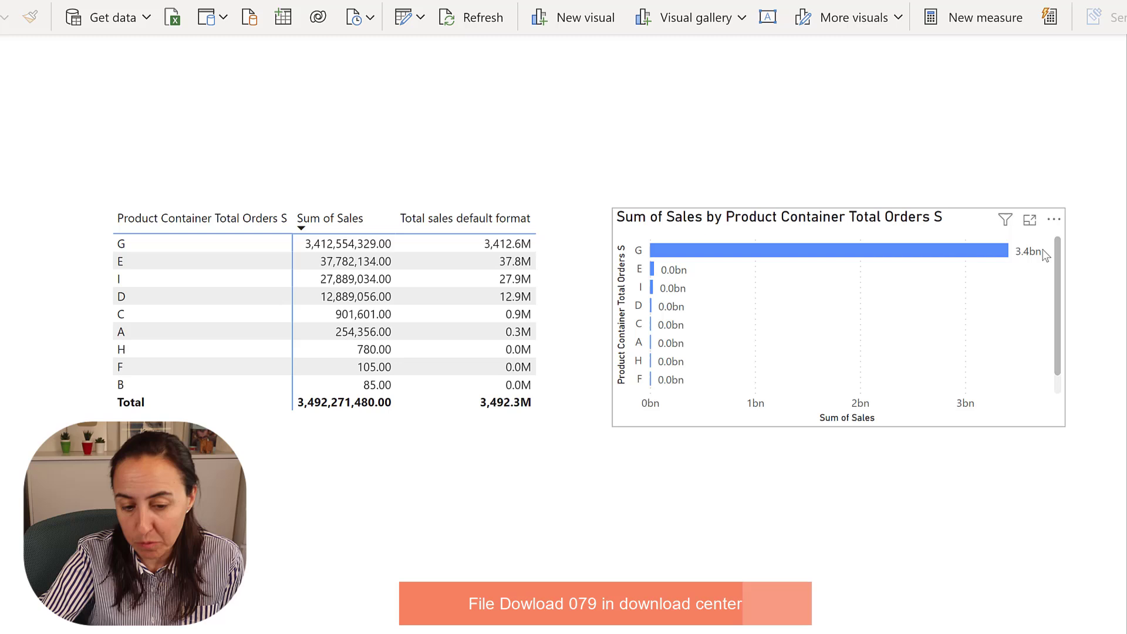
{"action": "mouse_move", "coordinate": [804, 303]}
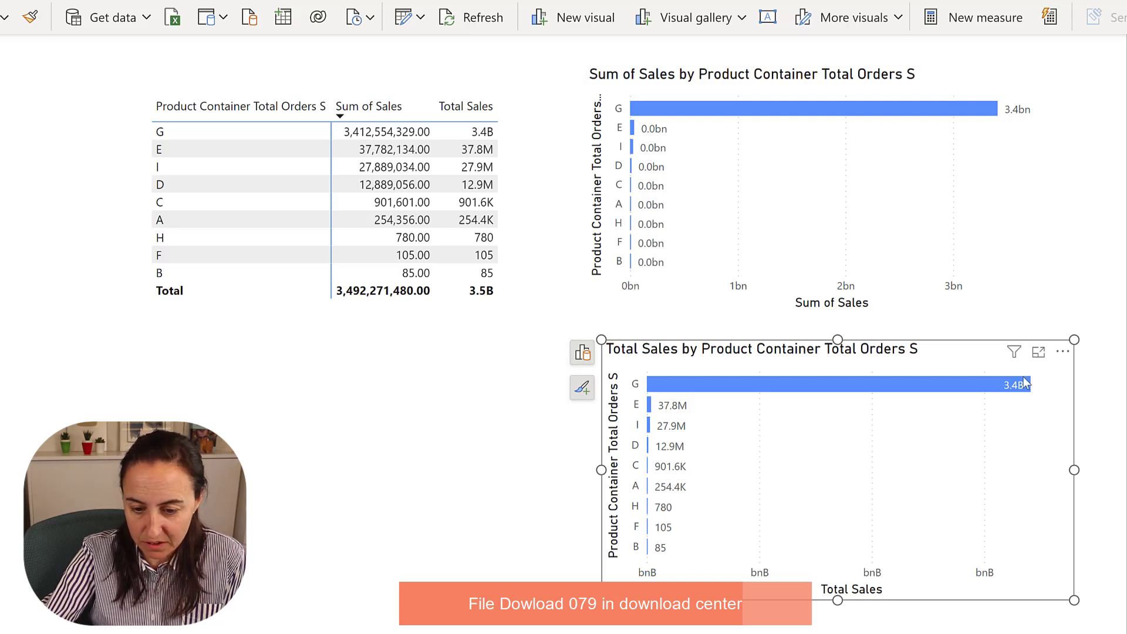
{"action": "mouse_move", "coordinate": [688, 507]}
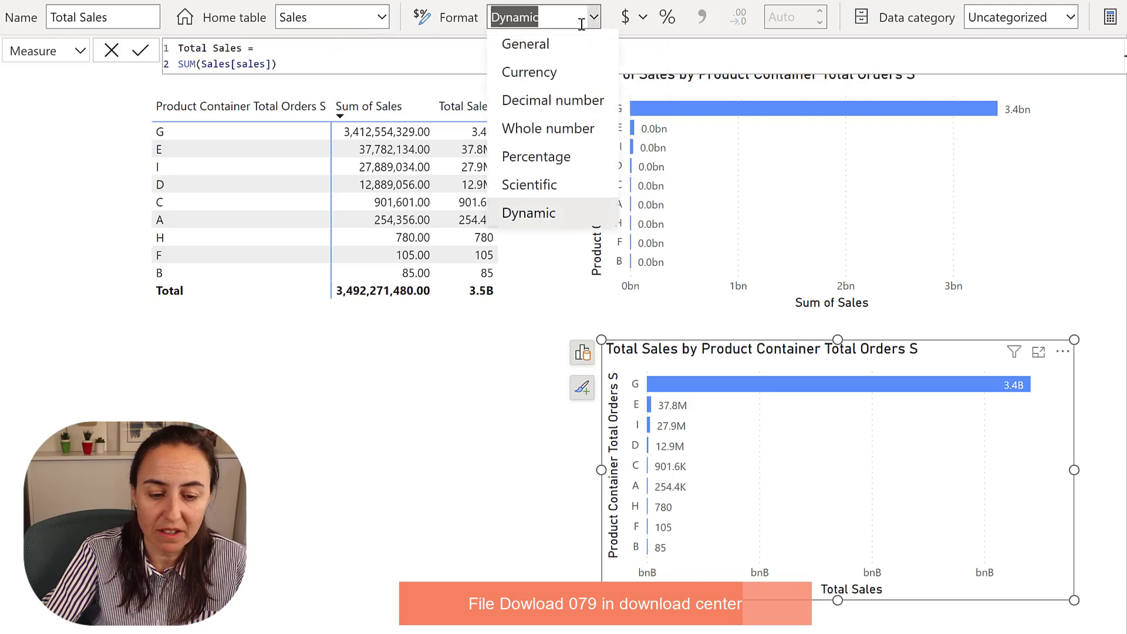
Select the Total Sales measure so its SUM formula and Dynamic format show for editing.
{"action": "left_click", "coordinate": [528, 212]}
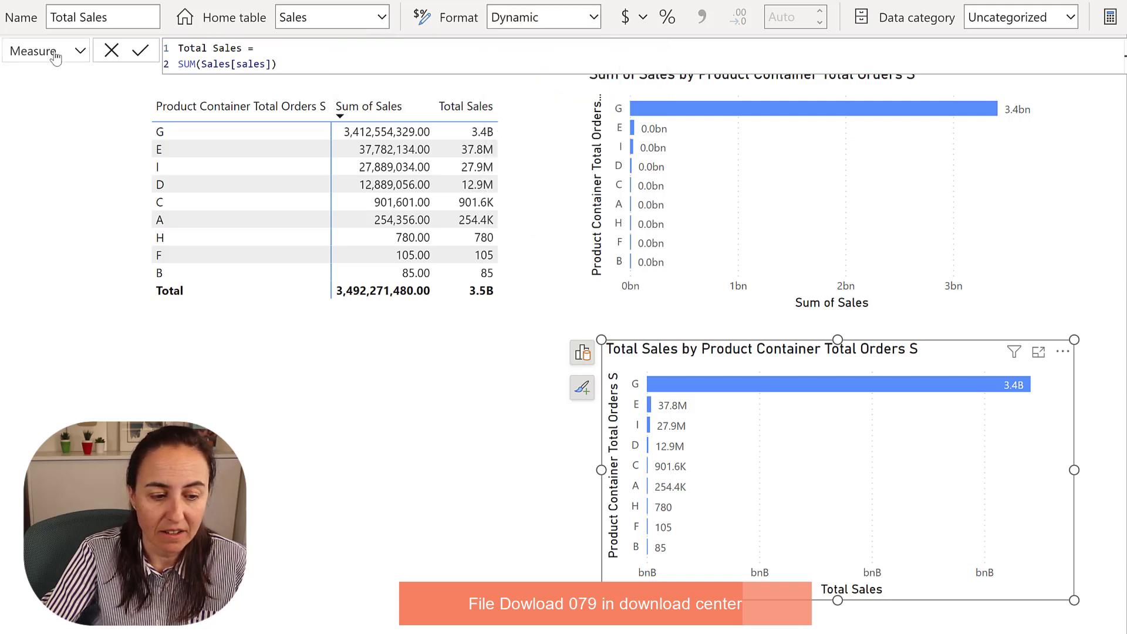
{"action": "left_click", "coordinate": [68, 50]}
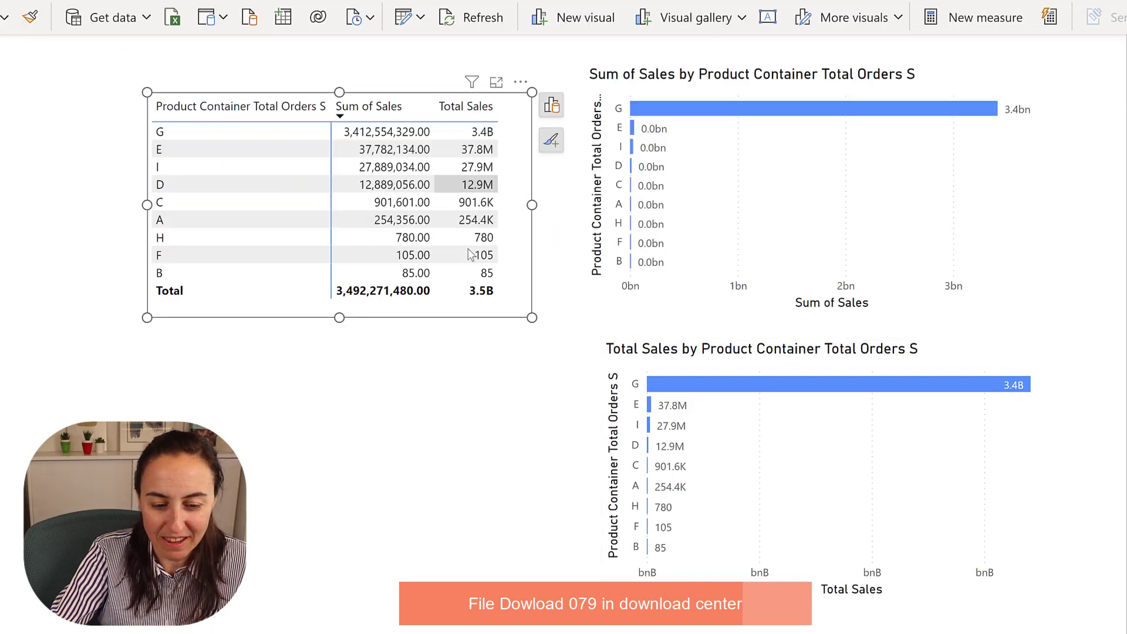
{"action": "mouse_move", "coordinate": [481, 295]}
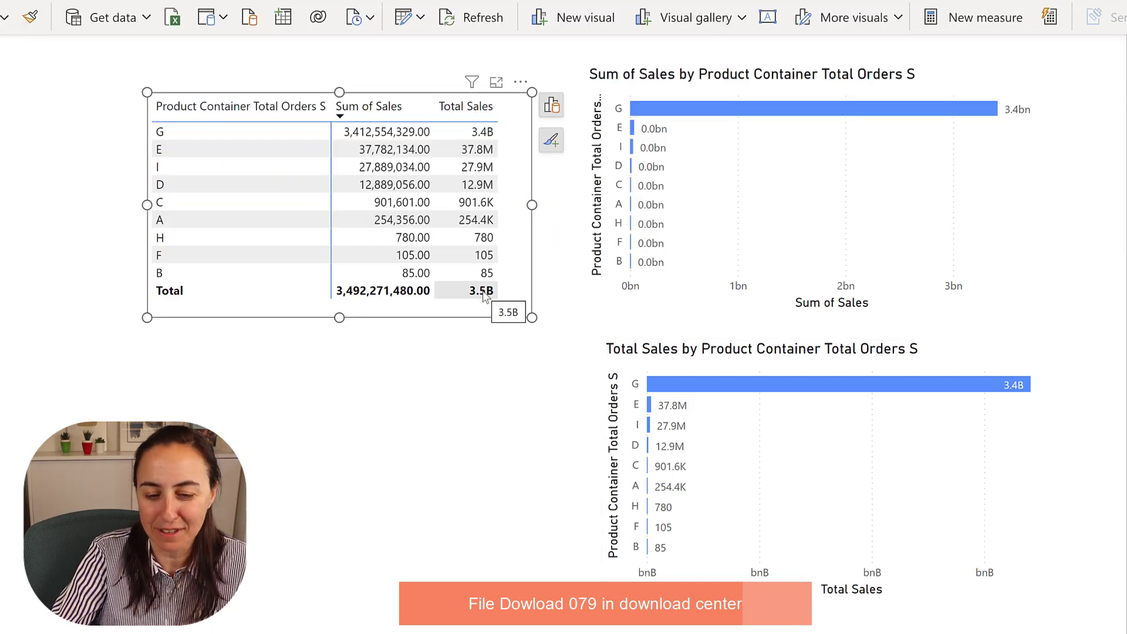